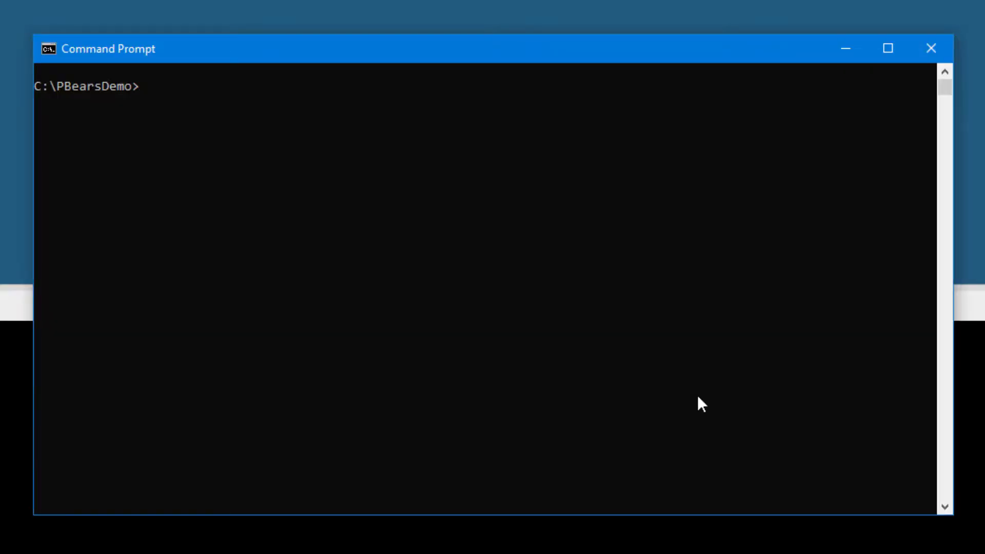
Confirm Node v12.17.0, create PBearsDemo's package.json with npm init -y, and install azure-storage
{"action": "type", "text": "node -"}
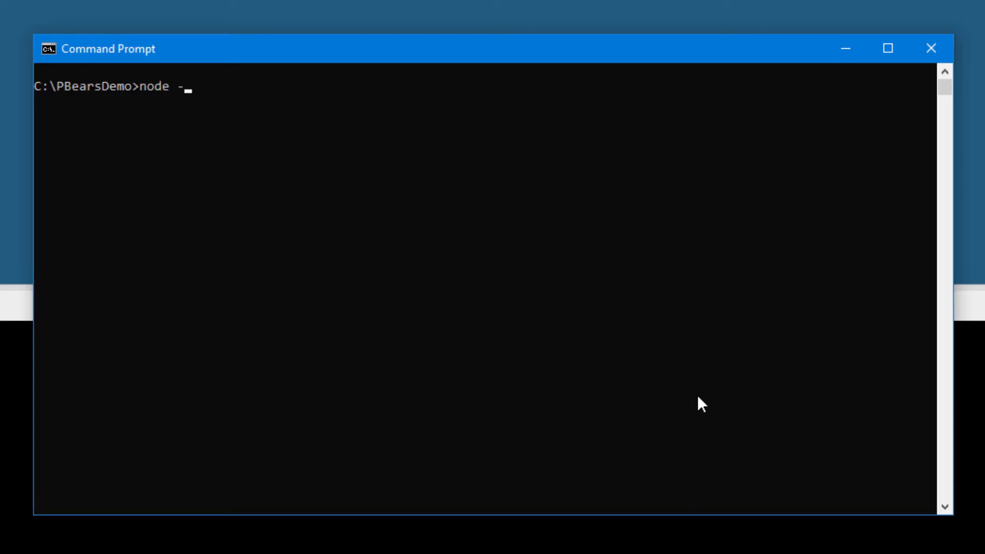
{"action": "key", "text": "Return"}
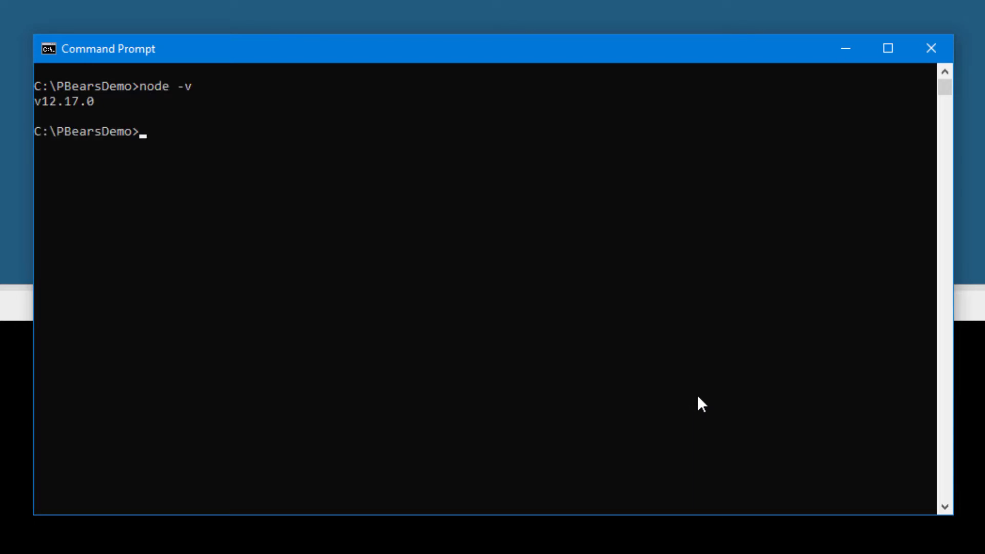
{"action": "type", "text": "npm init -y"}
{"action": "type", "text": "npm insta"}
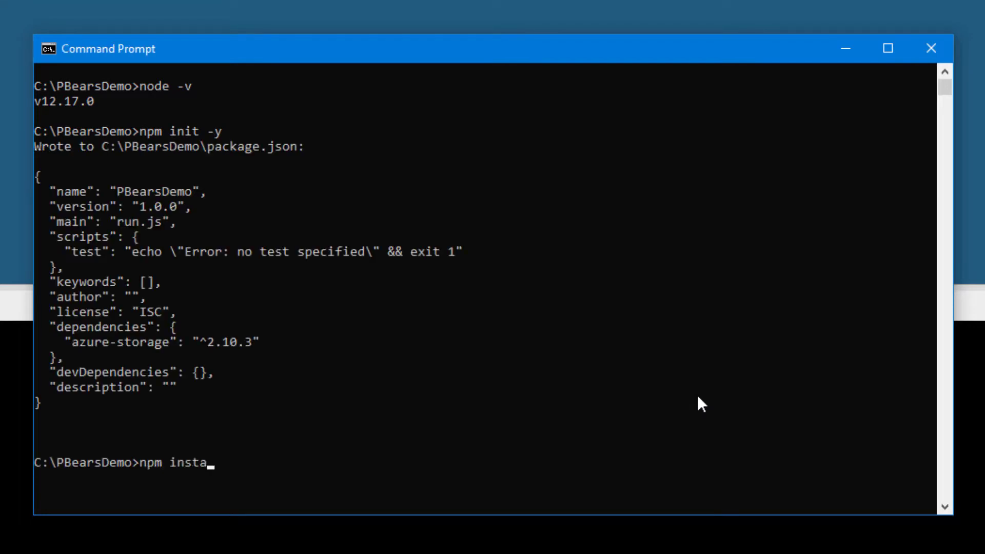
{"action": "type", "text": "ll azure-sto"}
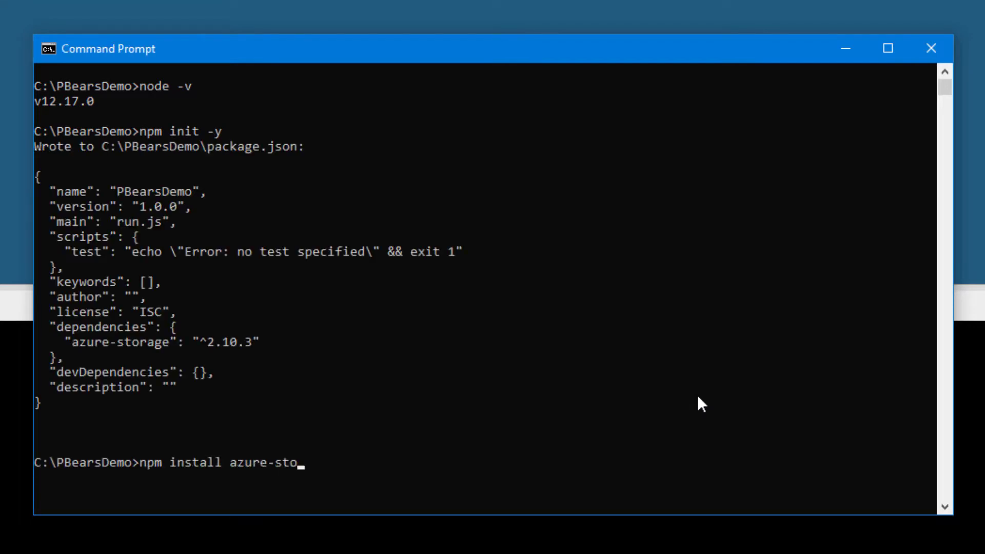
{"action": "key", "text": "Return"}
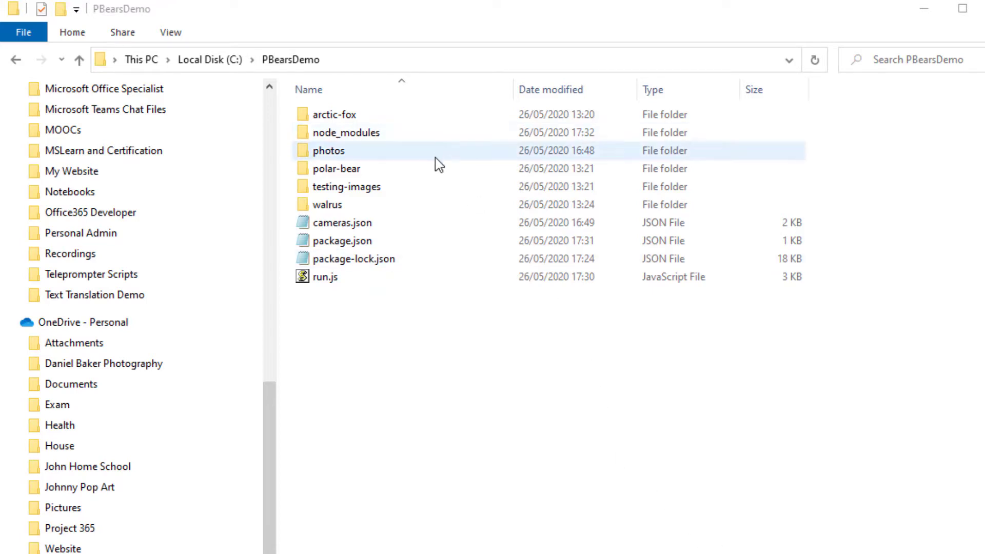
Show C:\PBearsDemo in File Explorer with node_modules, package.json, package-lock.json and run.js
{"action": "left_click", "coordinate": [342, 222]}
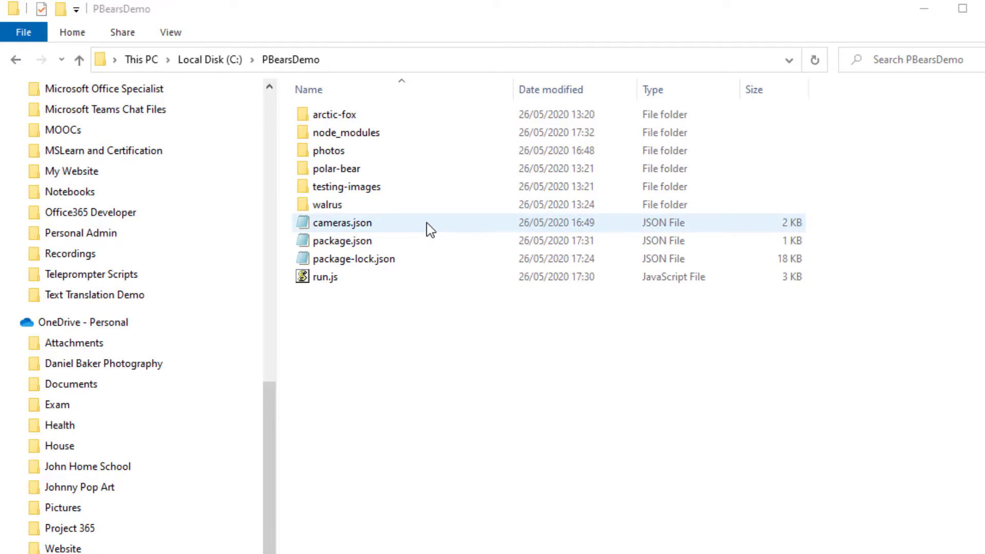